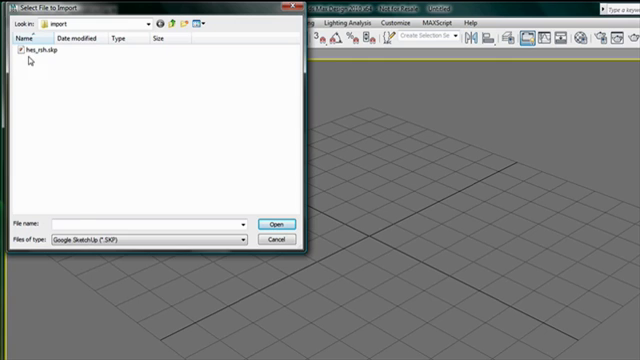
Select the street scene .skp file for import with Cameras and Daylight System enabled
left_click(32, 60)
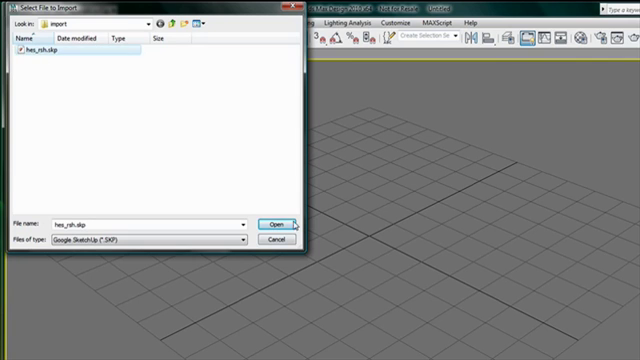
left_click(280, 224)
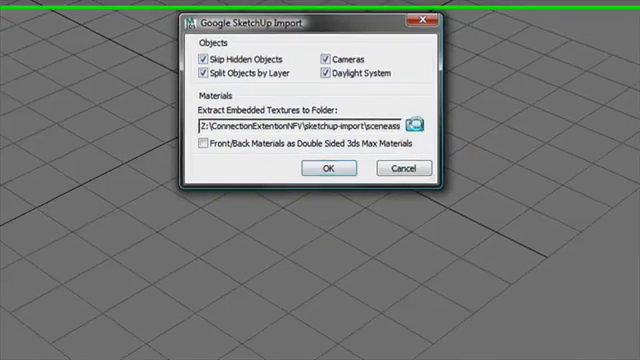
Set extracted textures to save into the sceneassets\images folder and start the import
left_click(420, 124)
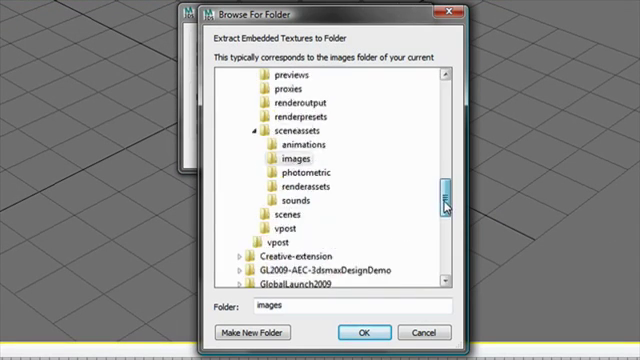
scroll("down", 3)
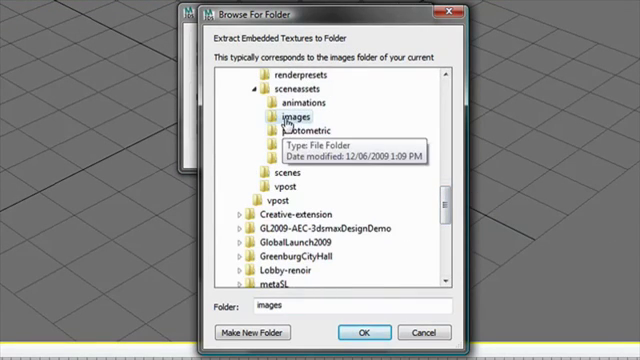
left_click(364, 332)
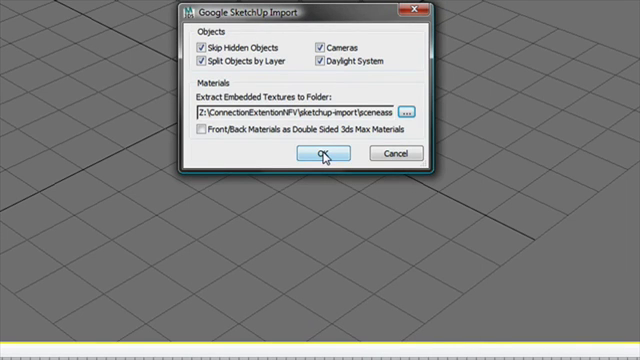
left_click(320, 156)
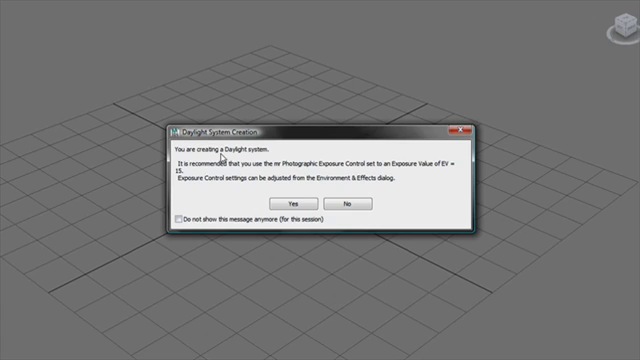
Accept the photographic exposure control and the physical sky environment map for the daylight system
left_click(284, 204)
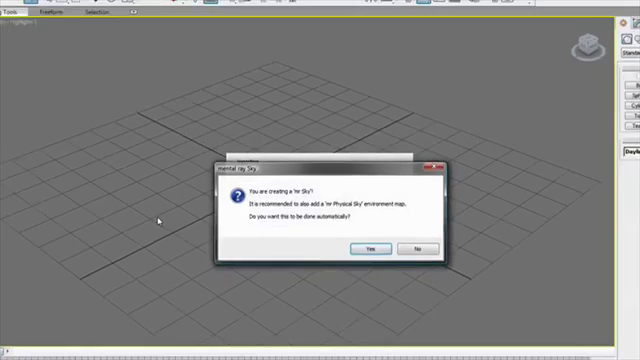
left_click(374, 246)
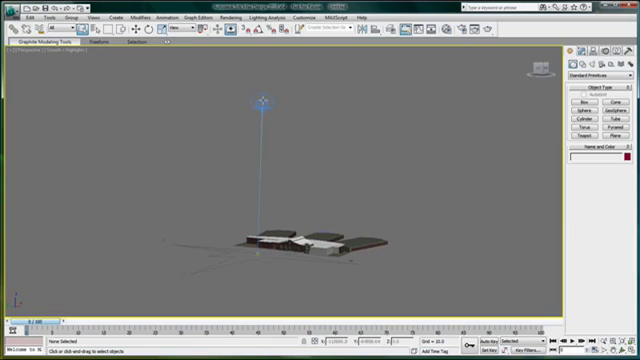
Review the imported materials in the Material Editor beside the extracted brick and stone texture images
left_click(260, 104)
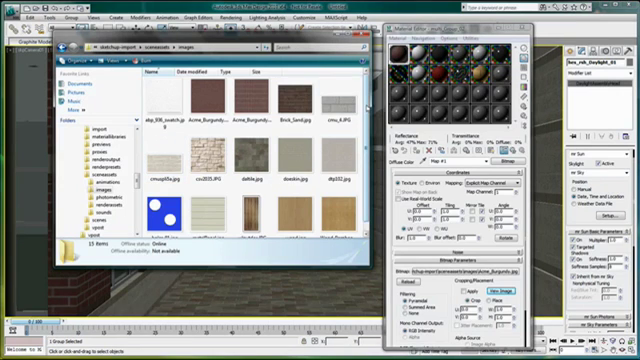
scroll("down", 3)
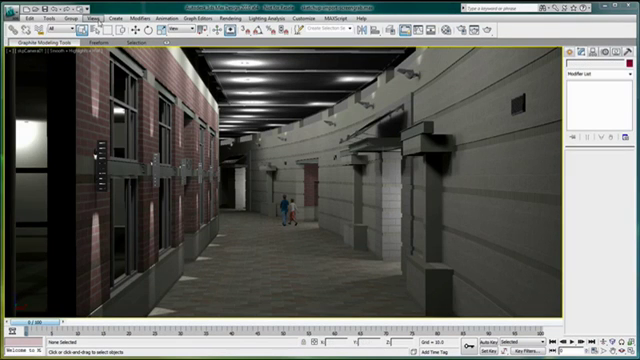
Review the Physical Sky exposure control parameters in Rendering > Environment
left_click(248, 16)
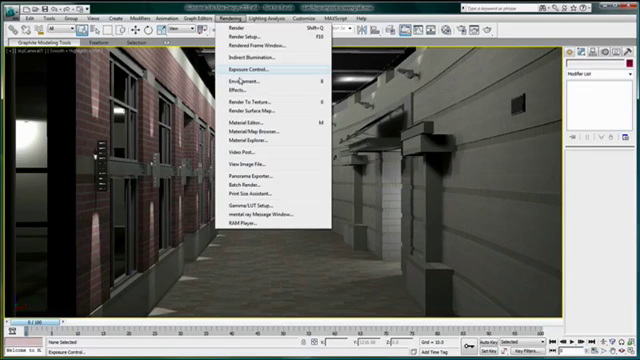
left_click(240, 72)
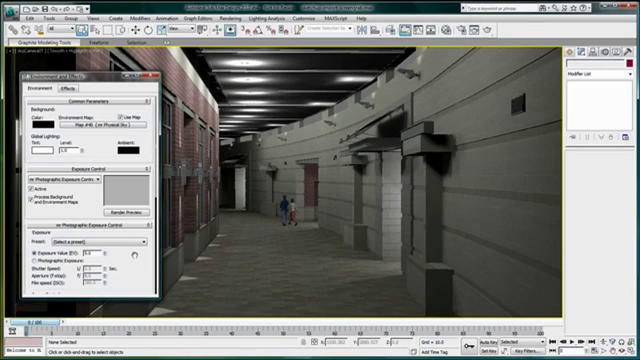
left_click(100, 244)
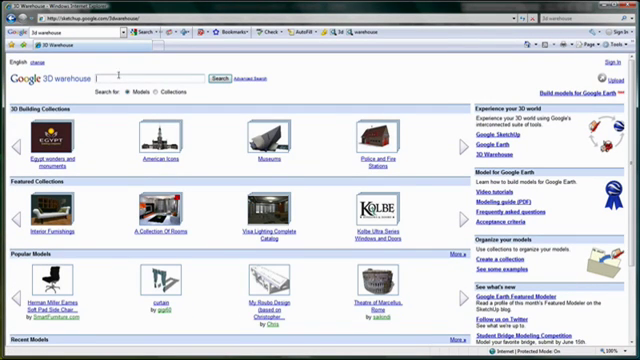
Find the Cathedral Notre Dame de Paris model on 3D Warehouse and download its SketchUp file
left_click(216, 76)
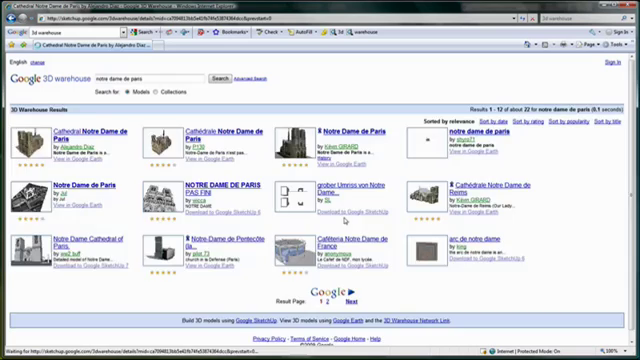
left_click(84, 128)
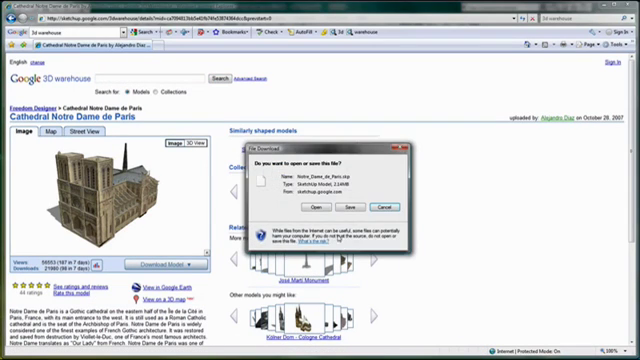
left_click(348, 210)
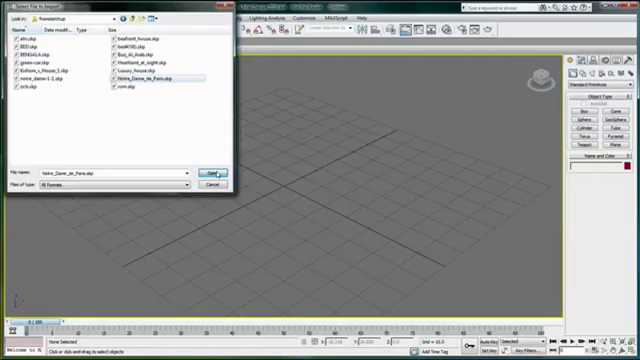
Import the Notre Dame .skp with its textures extracted into a new folder under images
left_click(224, 172)
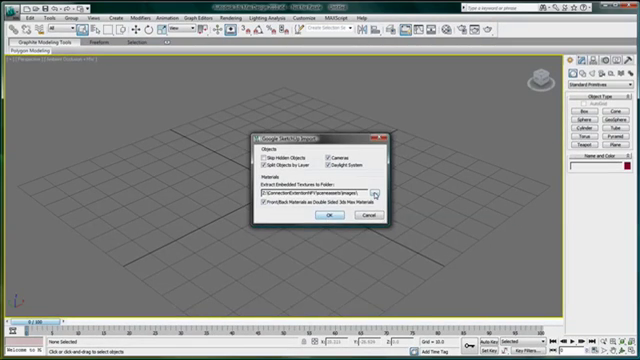
left_click(368, 190)
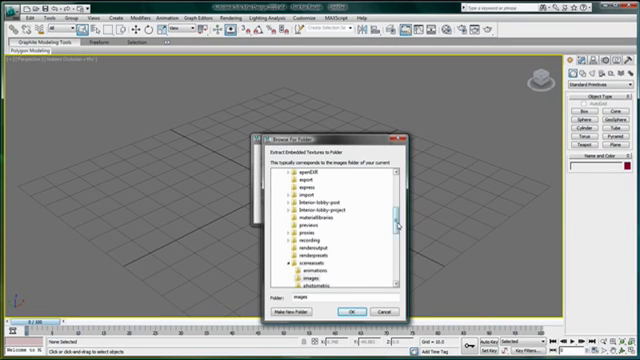
scroll("down", 3)
type("Notre-Dame")
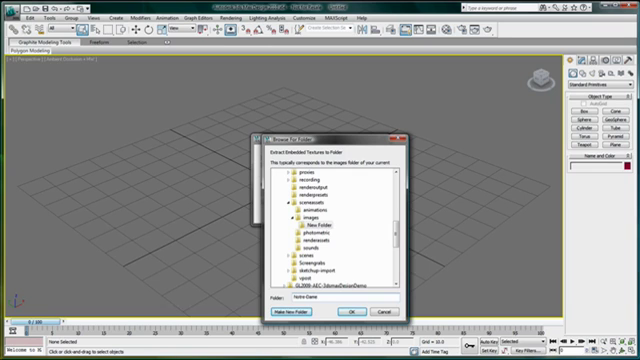
left_click(356, 312)
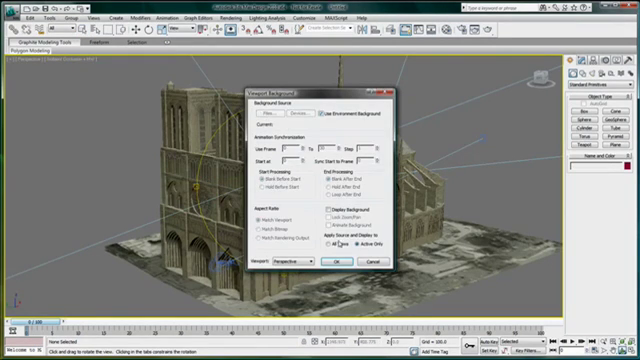
Apply the viewport background settings behind the textured cathedral
left_click(340, 262)
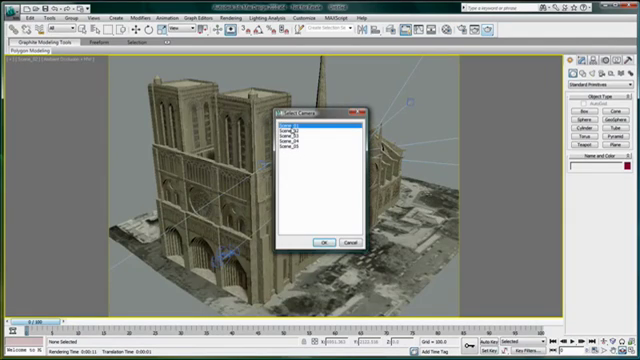
View the cathedral's columned interior through an imported scene camera and close the Material Editor
left_click(324, 242)
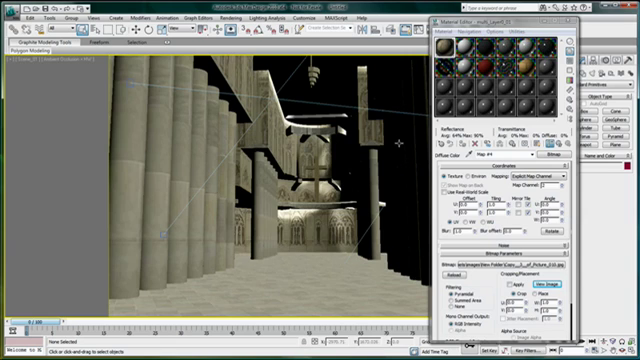
left_click(568, 22)
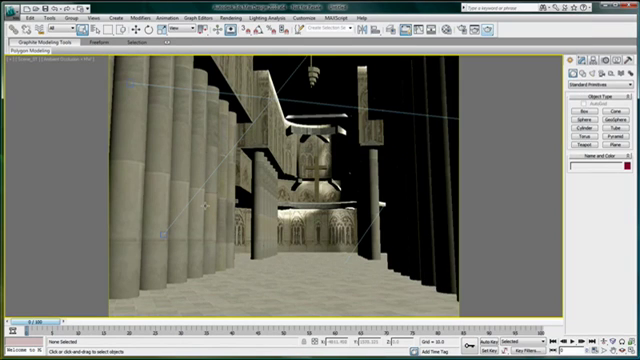